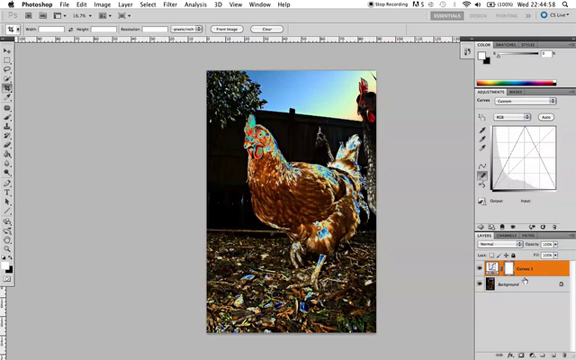
Add a Black & White adjustment above the Background layer and adjust its color sliders
left_click(515, 290)
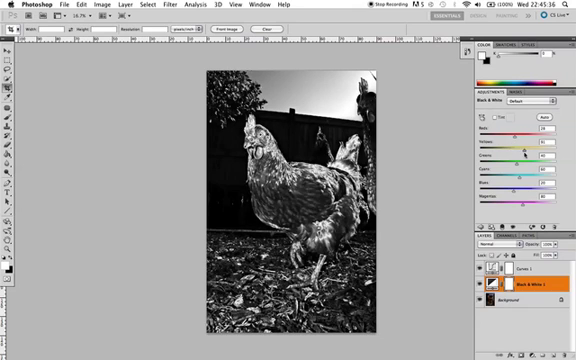
left_click_drag(522, 150, 511, 150)
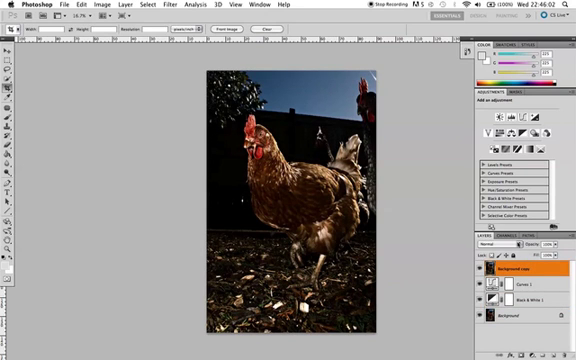
Open the blending mode list for the Background copy at the top of the stack
left_click(500, 242)
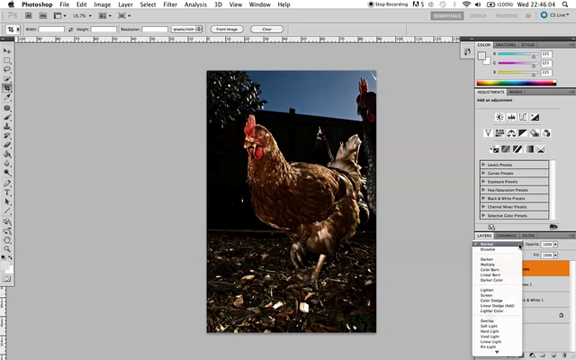